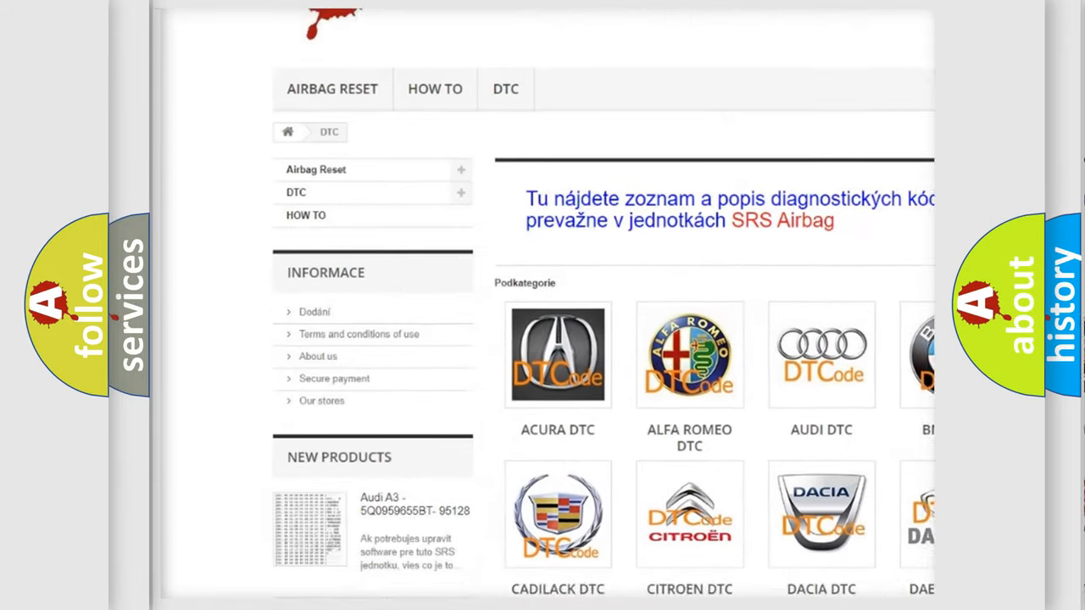
- Scroll down the DTC page and choose the Audi DTC tile under Podkategorie
scroll(down, 3)
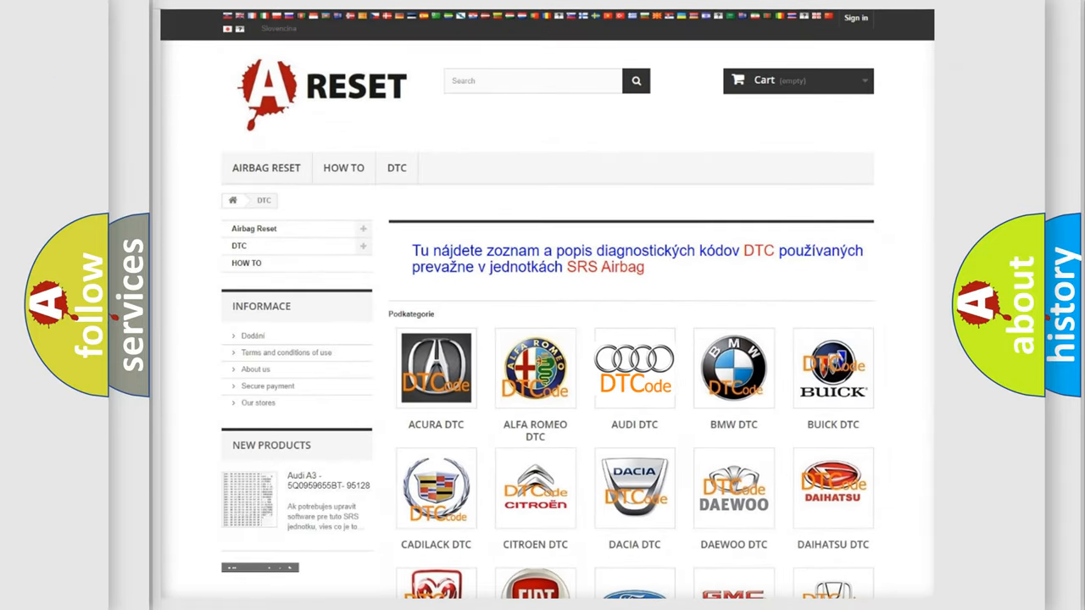
click(634, 368)
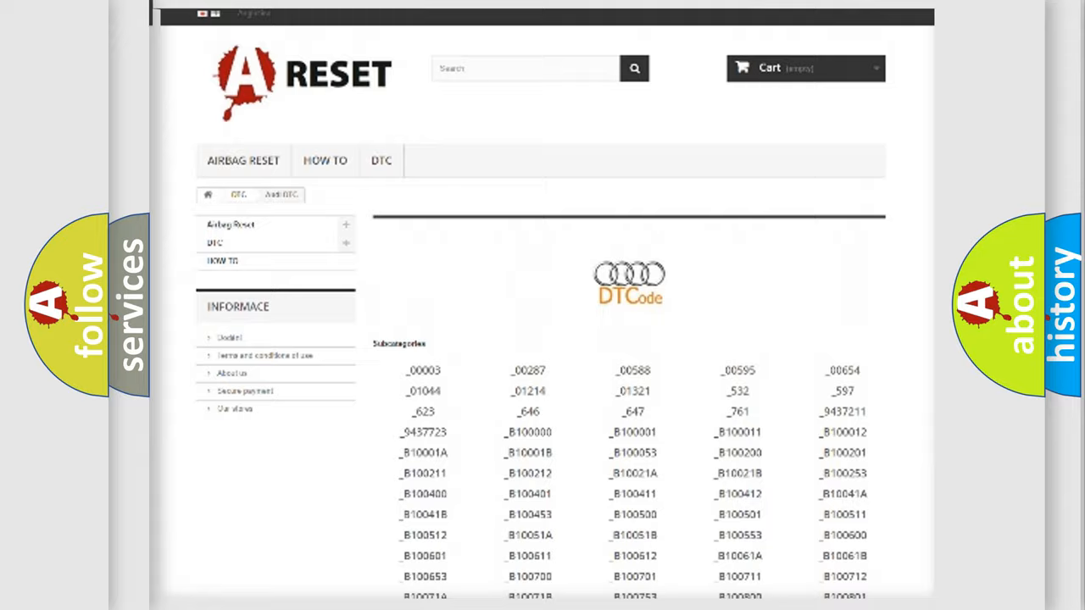